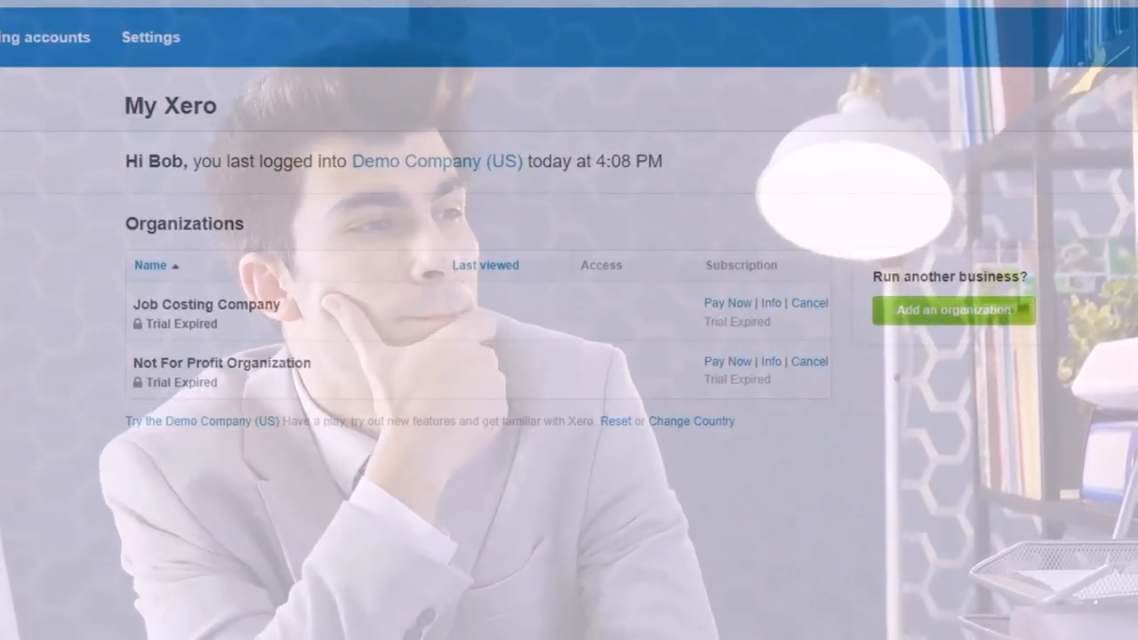
Step: From My Xero, start 'Add an organization', bringing up the empty Add your business form with country United States
click(178, 160)
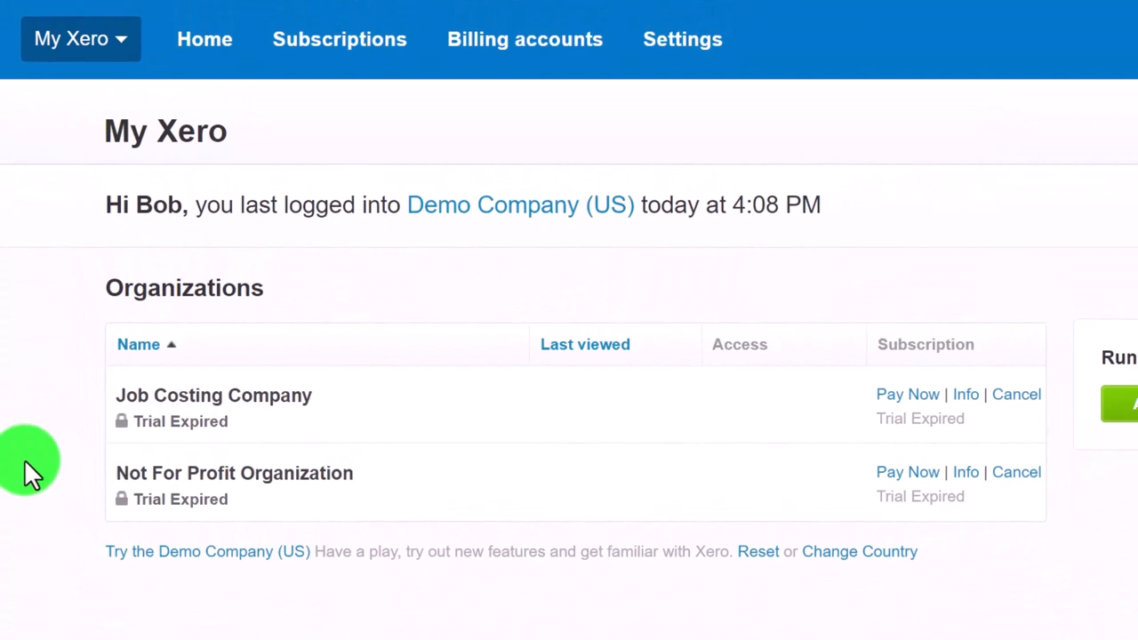
mouse_move(57, 423)
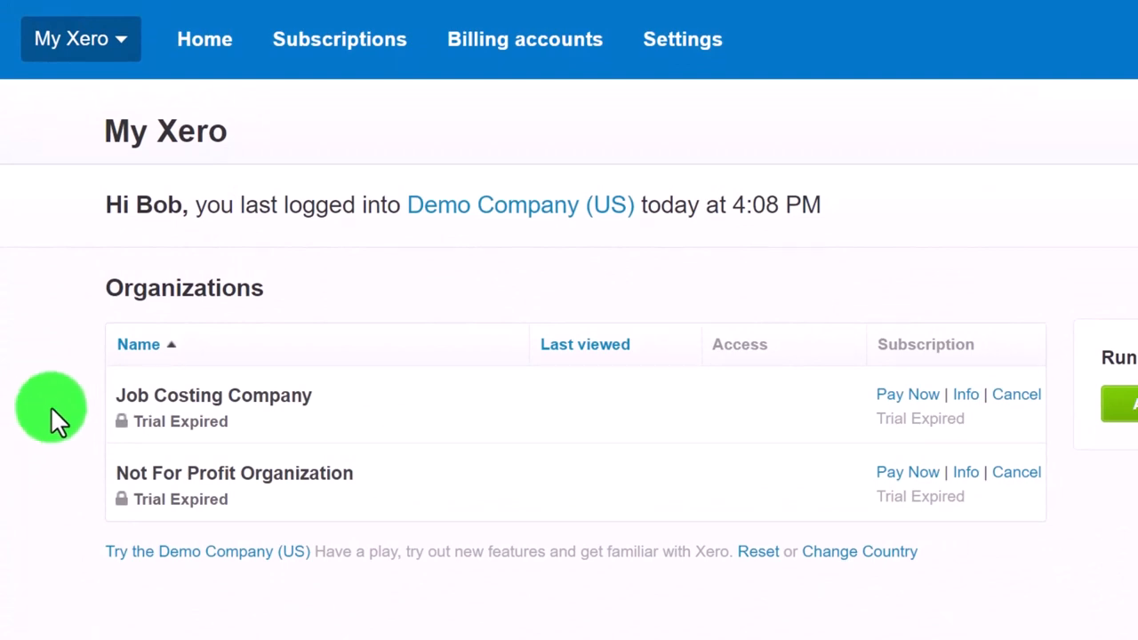
mouse_move(62, 476)
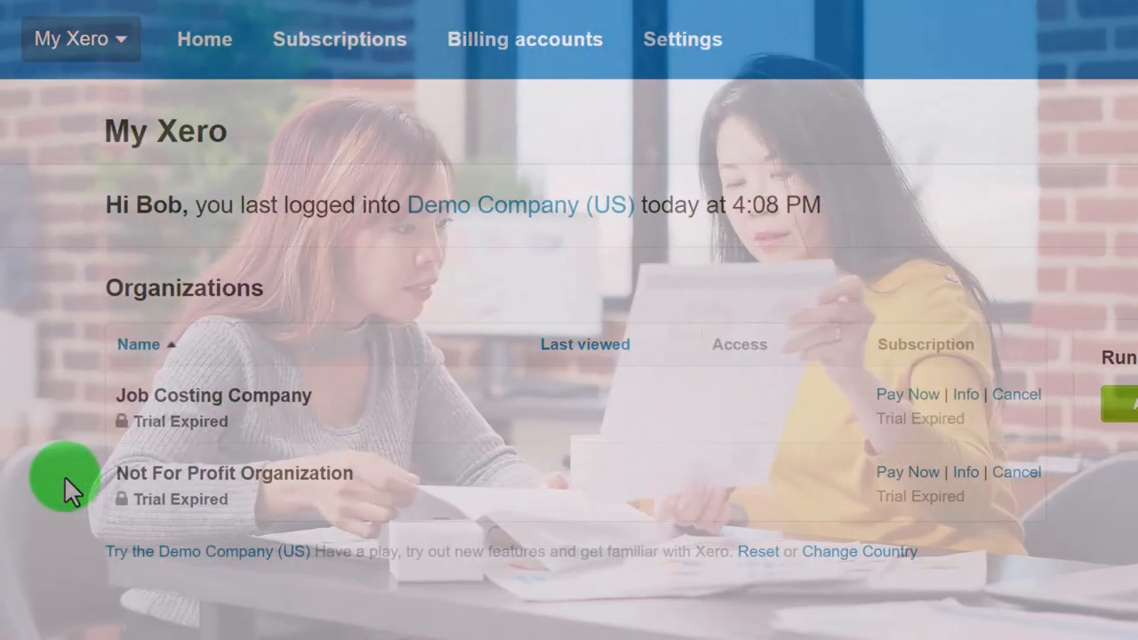
click(71, 39)
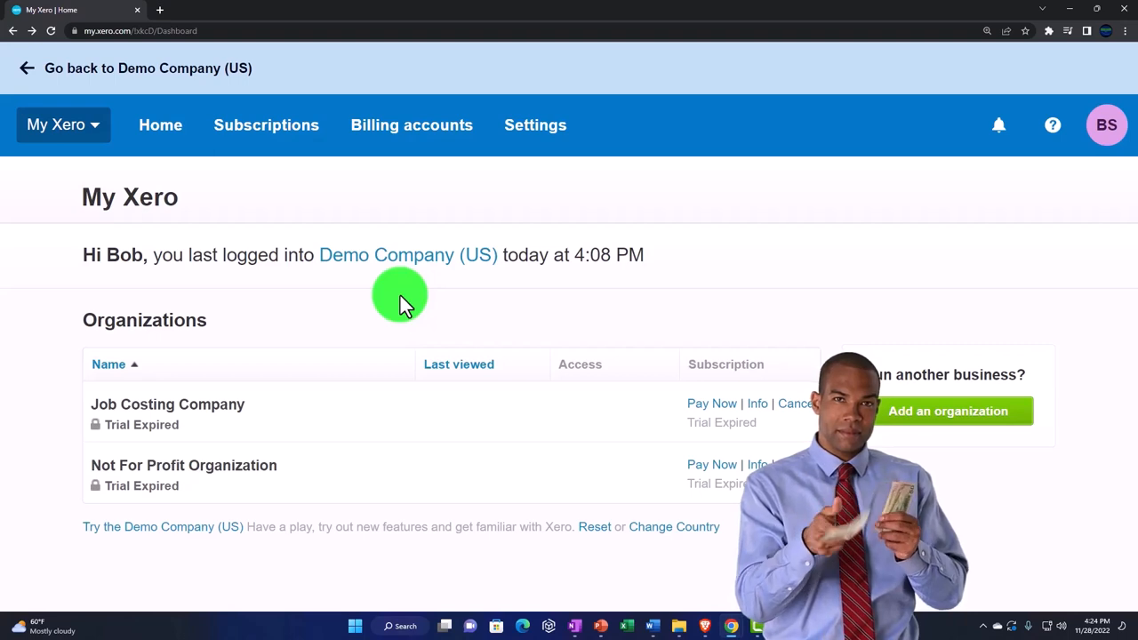
click(62, 124)
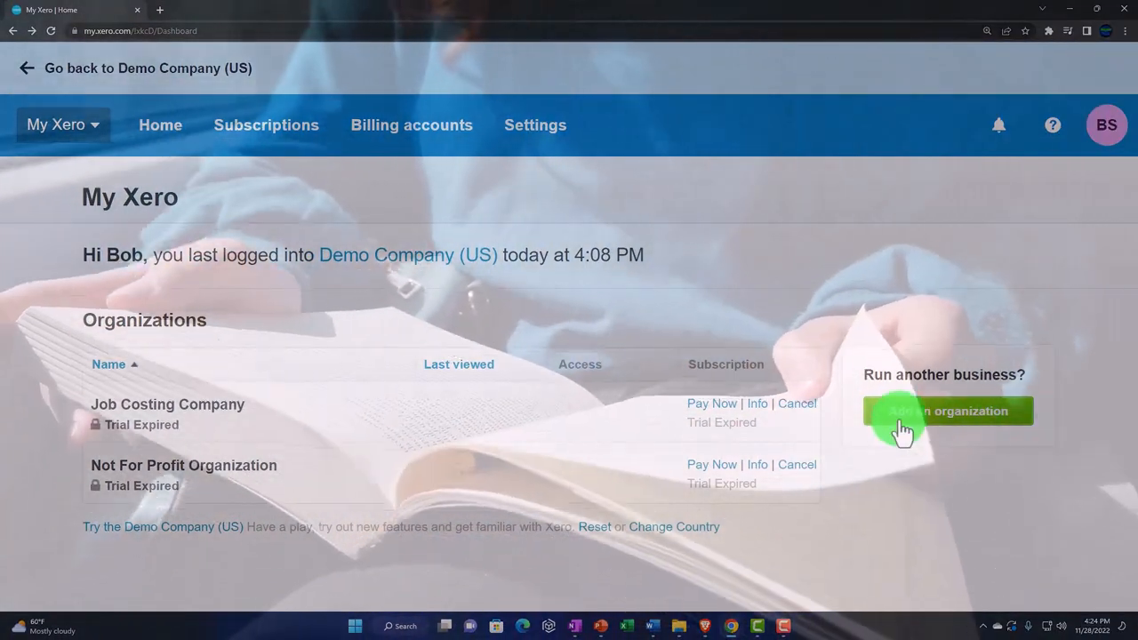
click(946, 411)
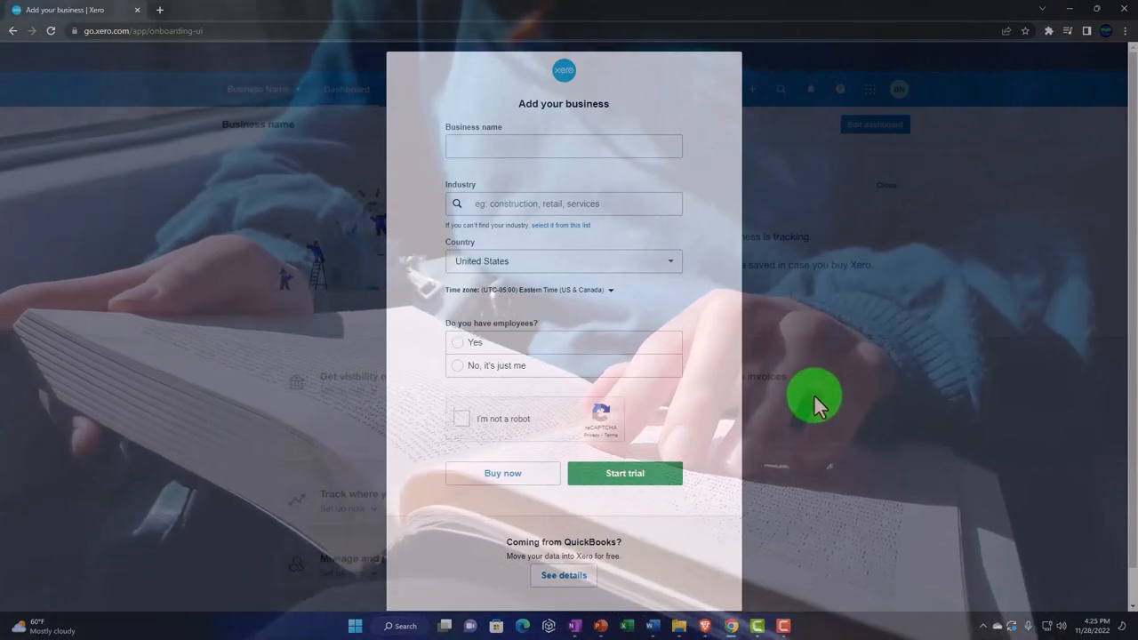
mouse_move(711, 142)
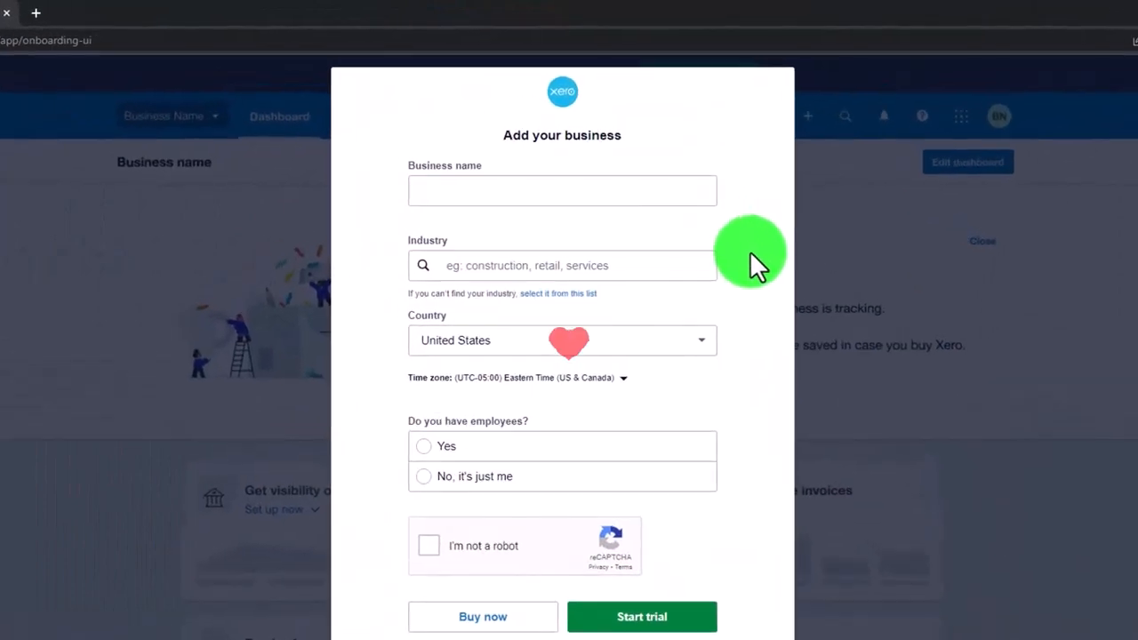
mouse_move(745, 341)
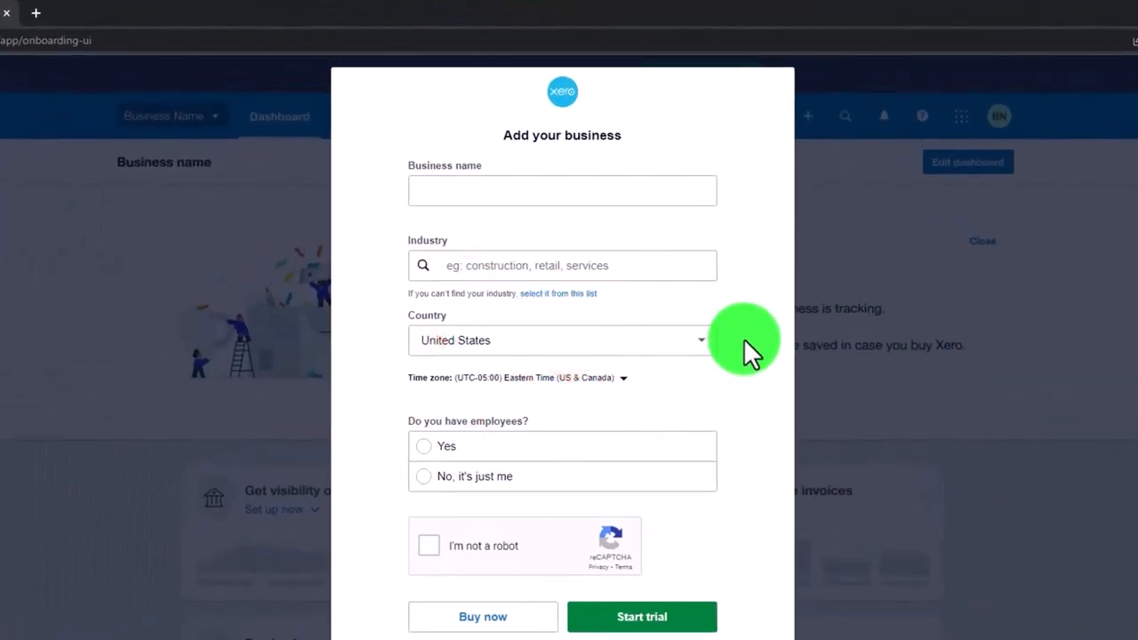
mouse_move(747, 427)
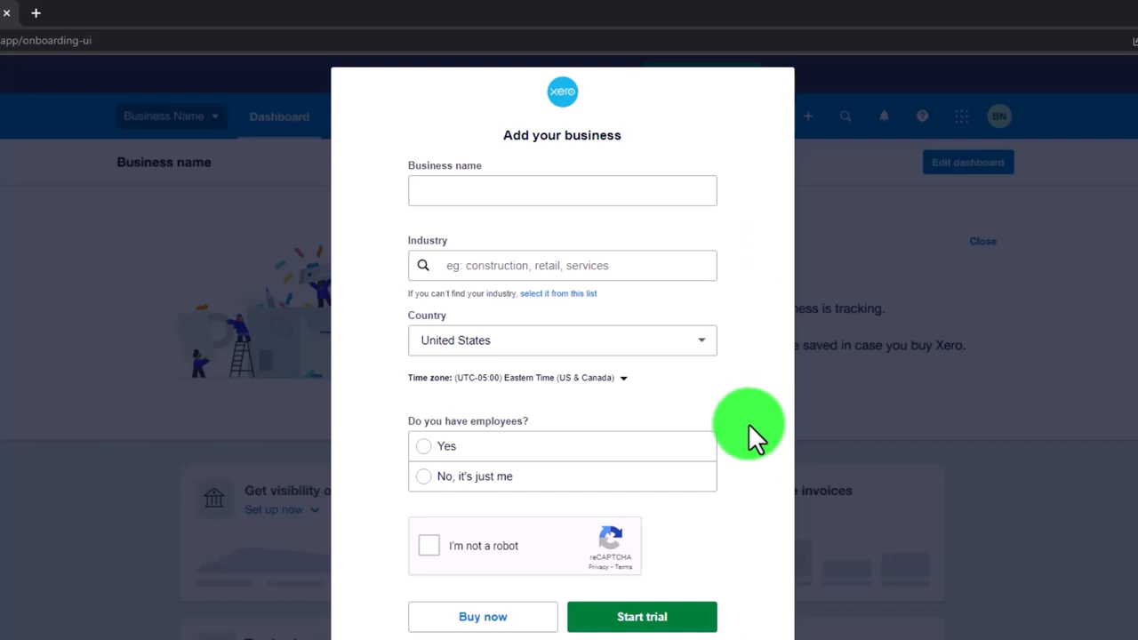
scroll(down, 3)
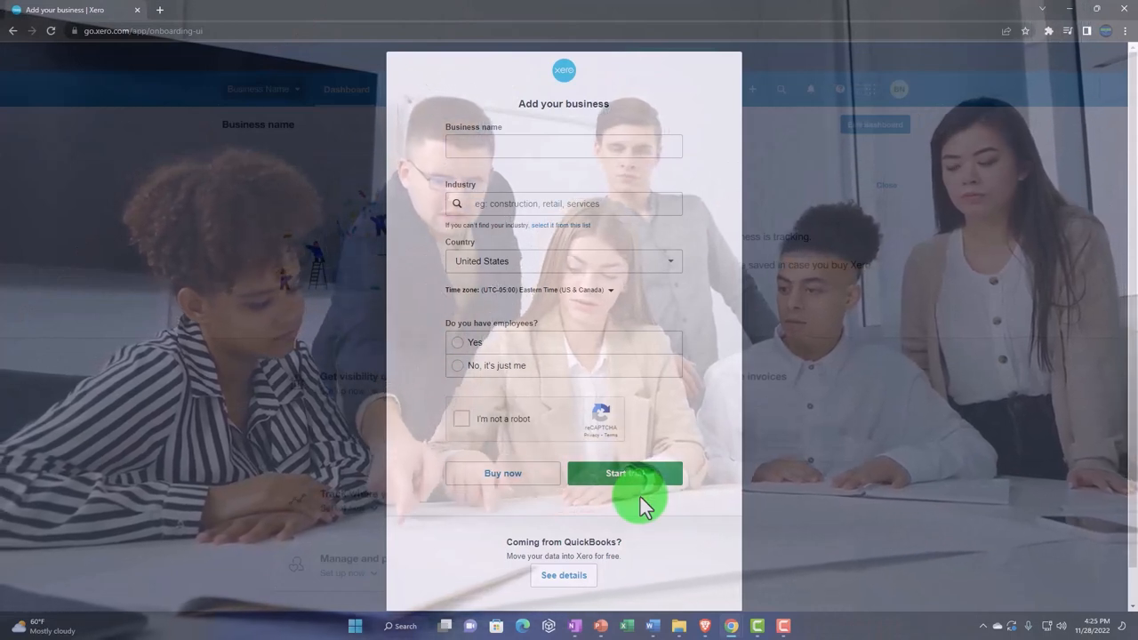
mouse_move(160, 354)
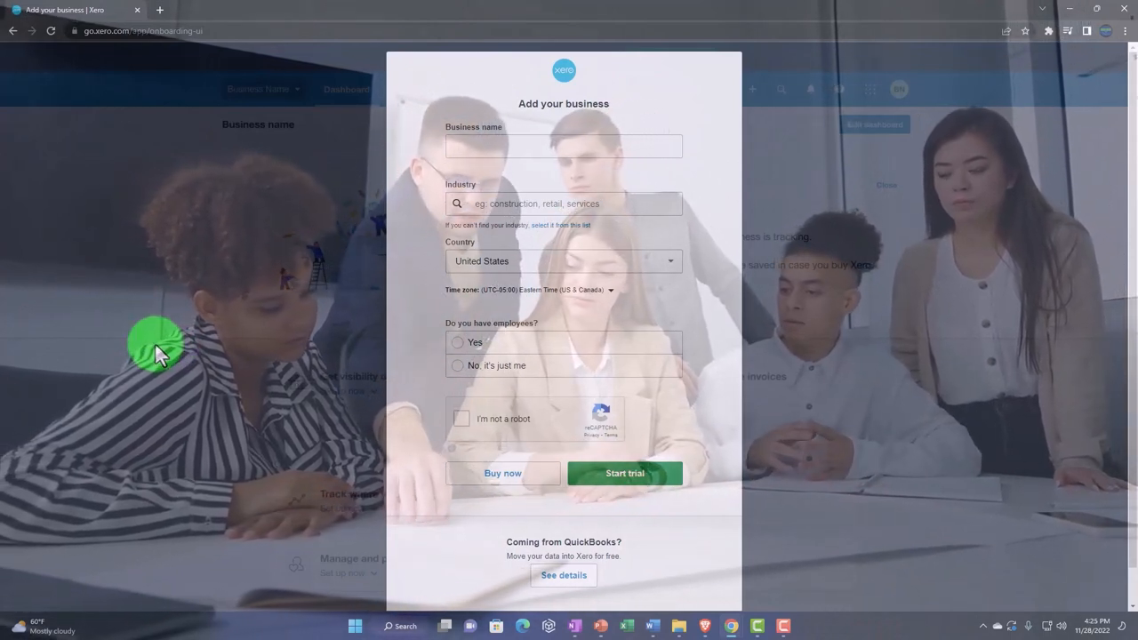